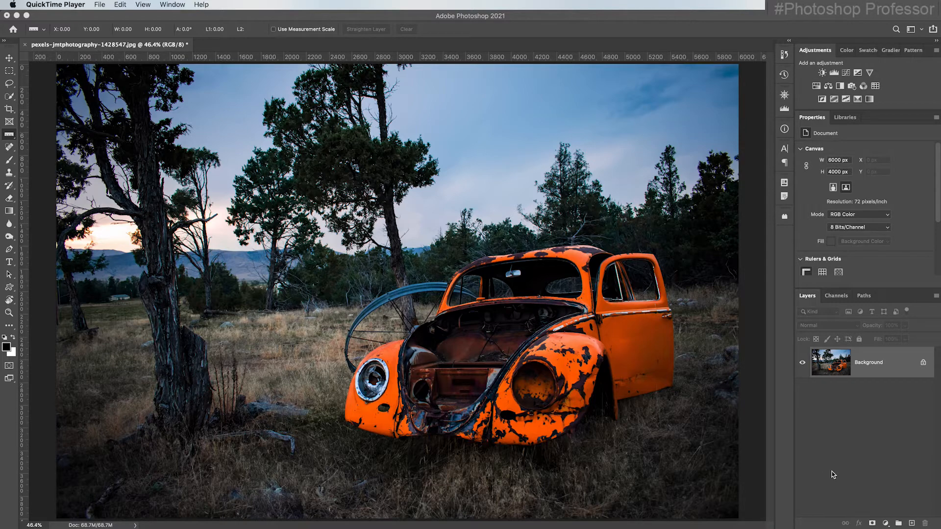
mouse_move(841, 473)
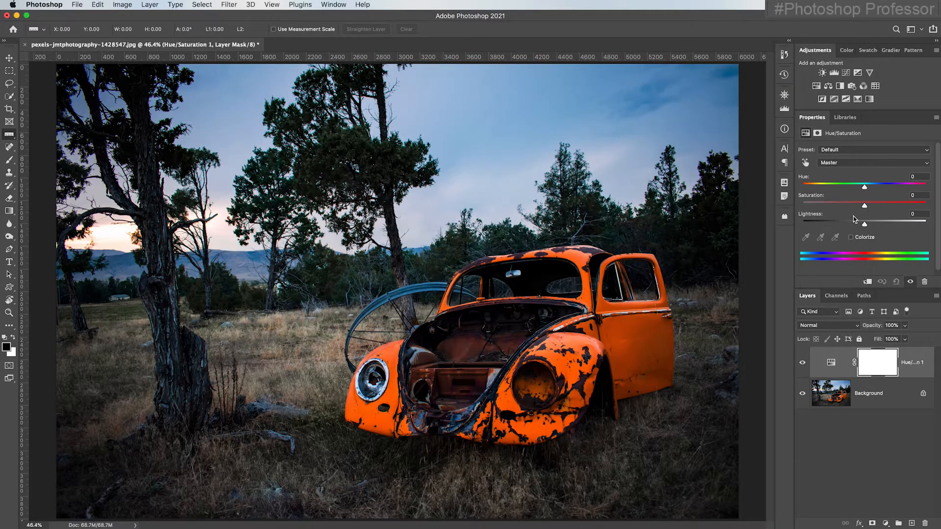
Drag the Hue/Saturation layer's Saturation to -100, stripping all colour from the Beetle photo
drag(864, 205, 866, 205)
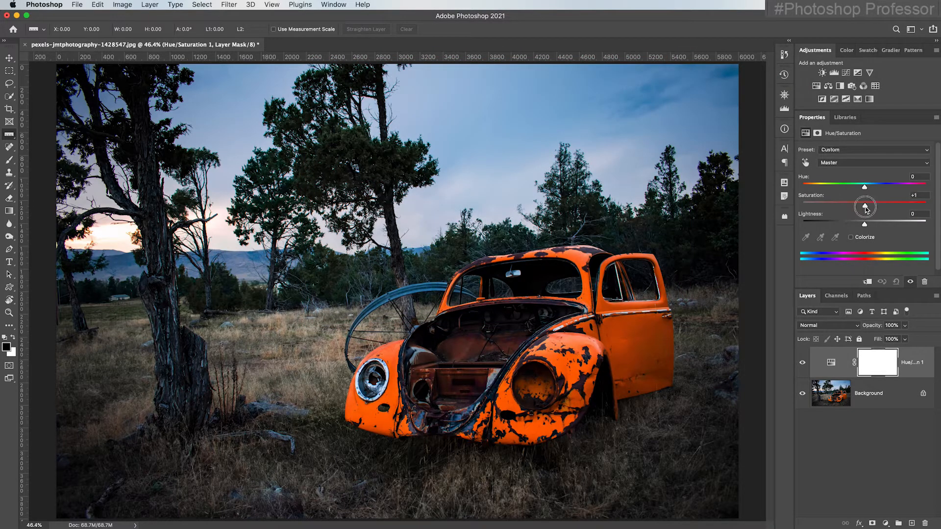
drag(864, 206, 804, 206)
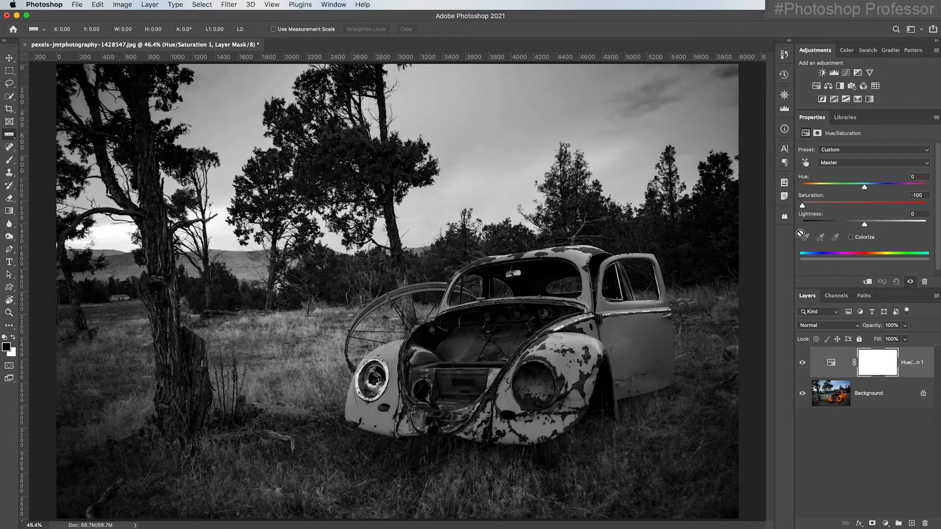
mouse_move(804, 237)
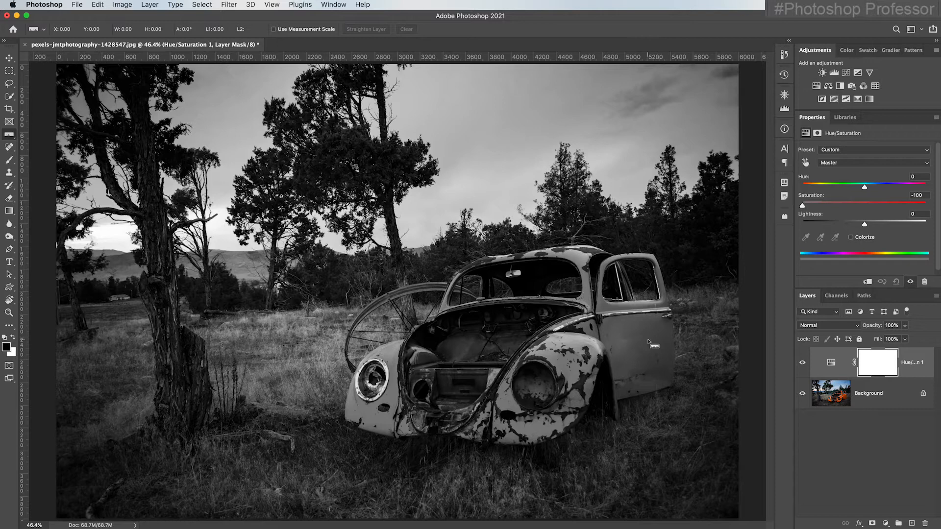
mouse_move(384, 344)
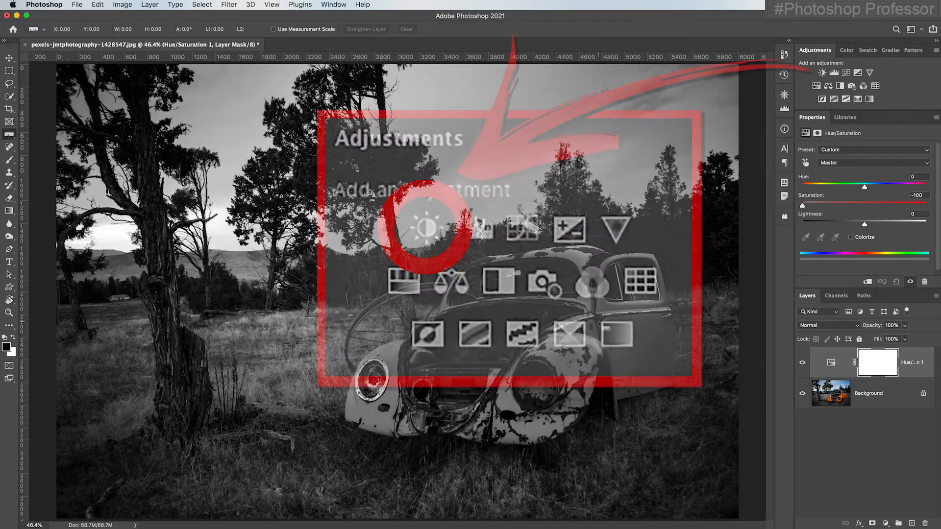
Add a Brightness/Contrast layer with contrast 60 and brightness 69
click(822, 72)
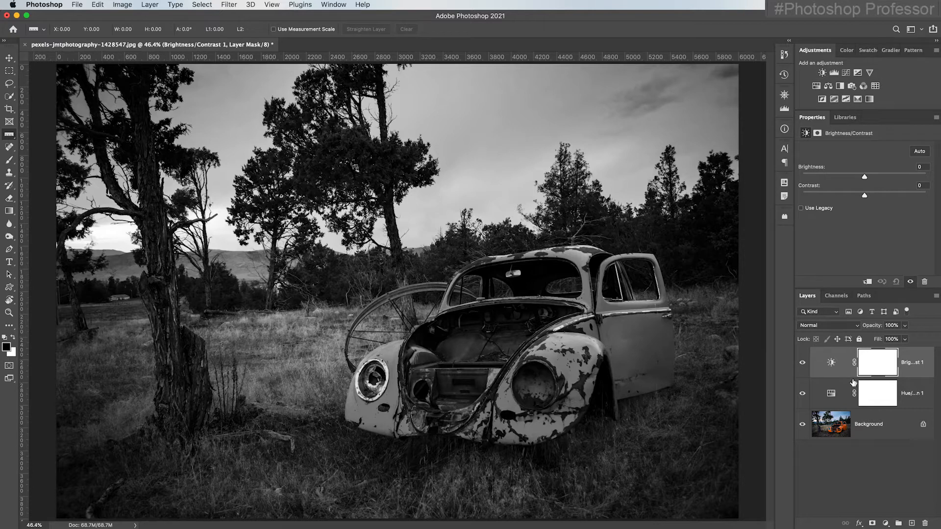
drag(863, 195, 900, 194)
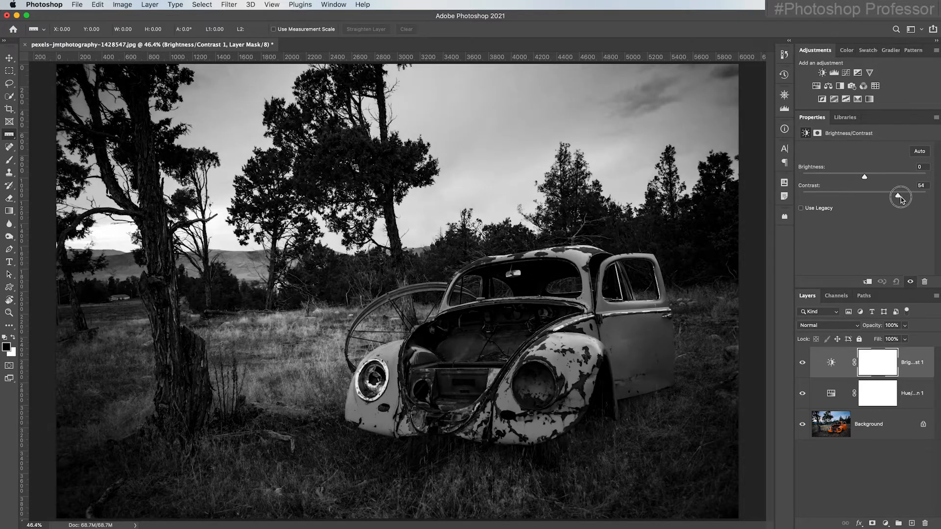
drag(900, 198, 903, 197)
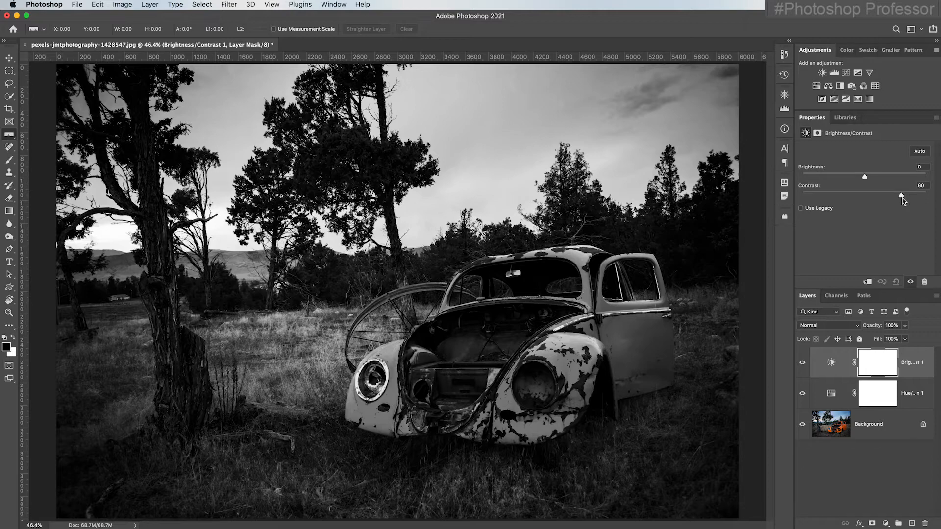
drag(864, 176, 893, 176)
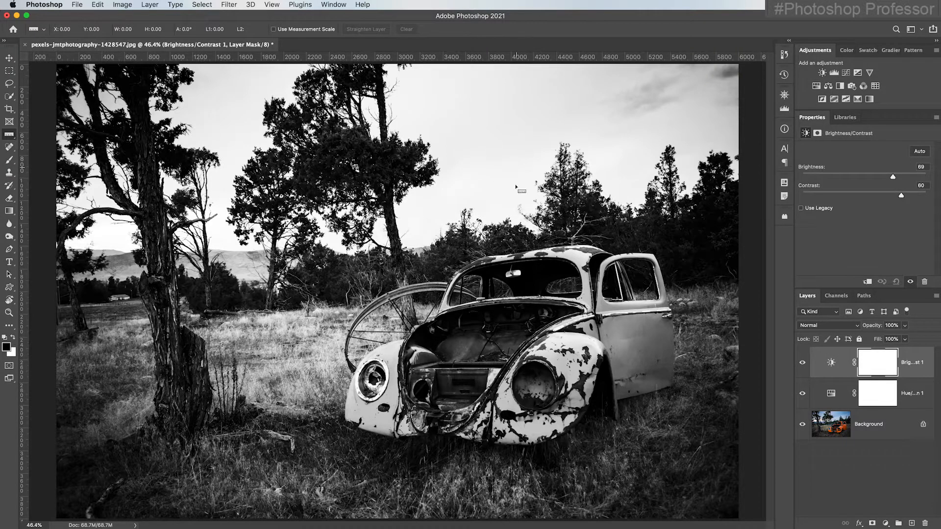
mouse_move(744, 348)
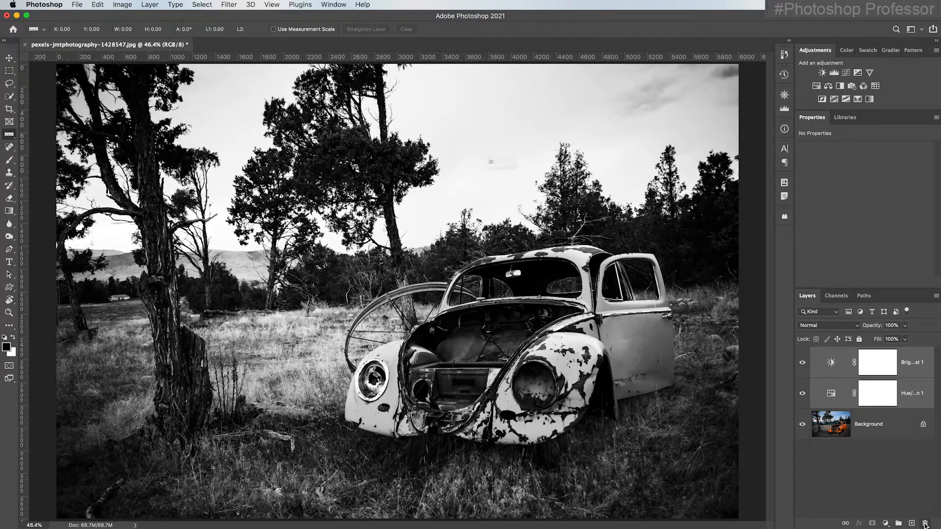
Delete the Hue/Saturation and Brightness/Contrast layers, confirming the prompt
click(914, 523)
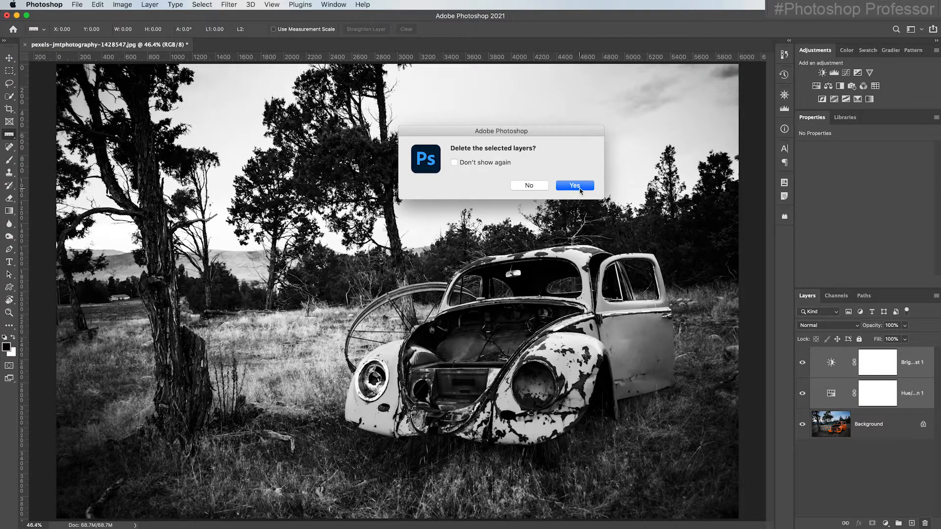
click(573, 185)
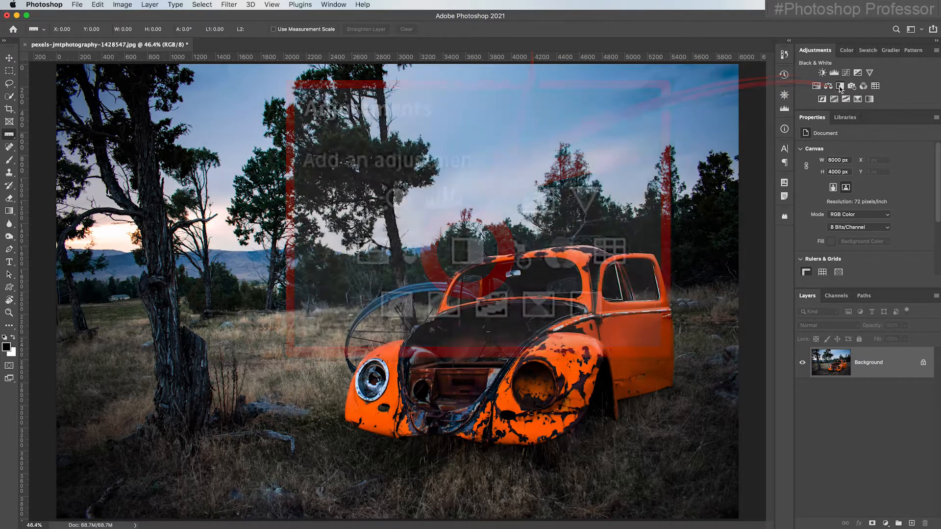
Add a Black & White adjustment layer and set Reds to 104
click(840, 85)
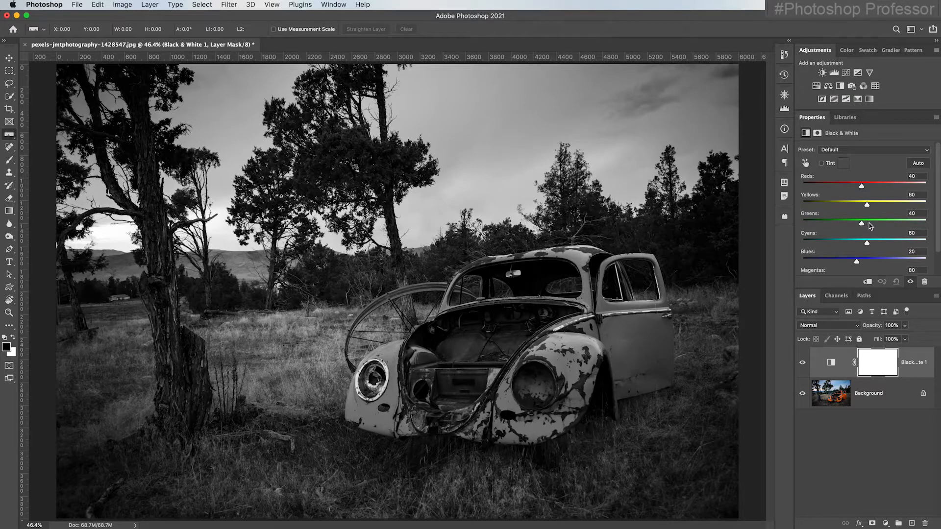
mouse_move(865, 260)
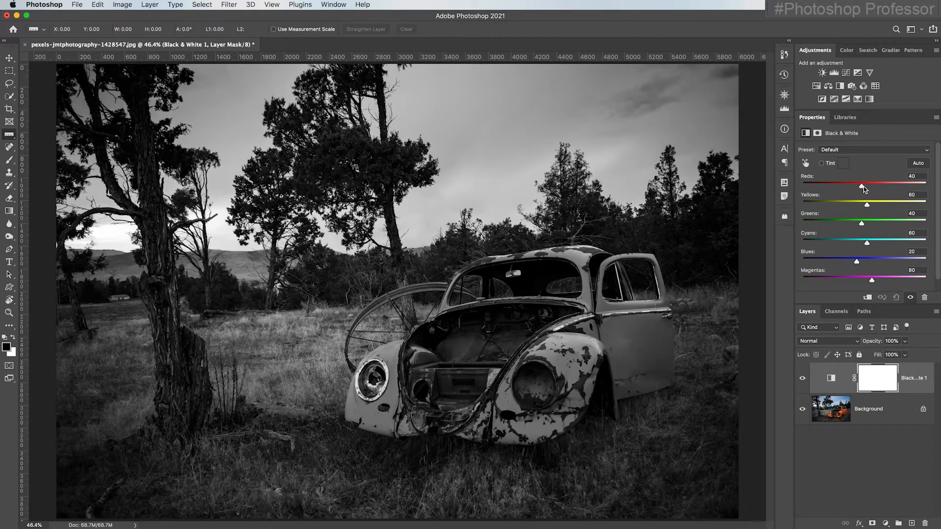
drag(861, 186, 900, 187)
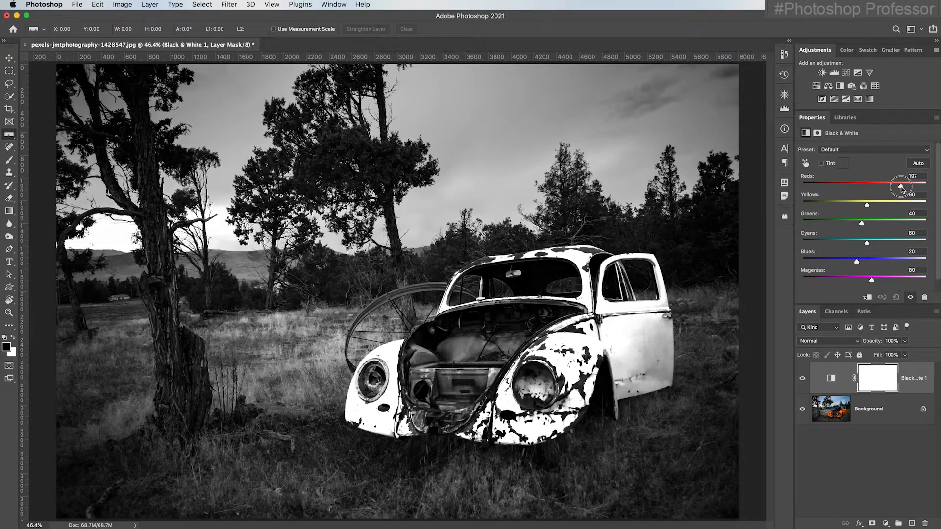
drag(901, 185, 855, 185)
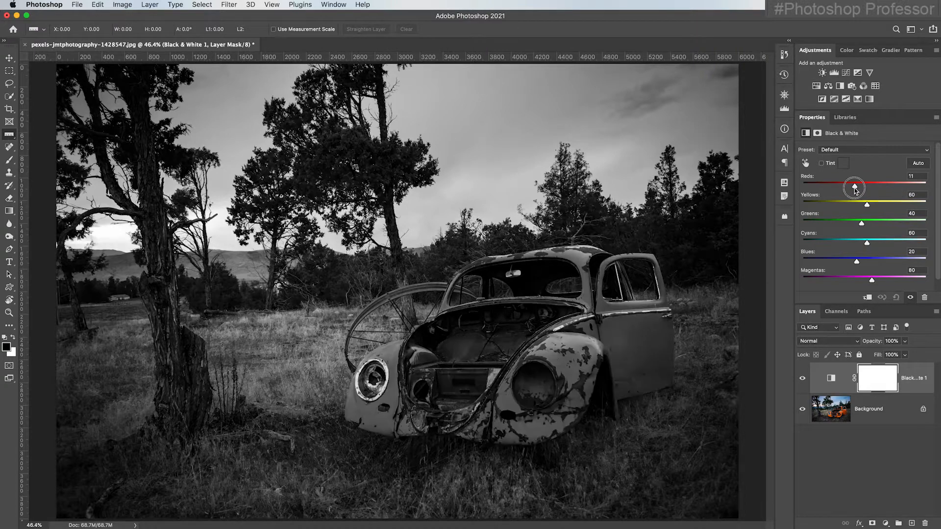
drag(853, 186, 819, 187)
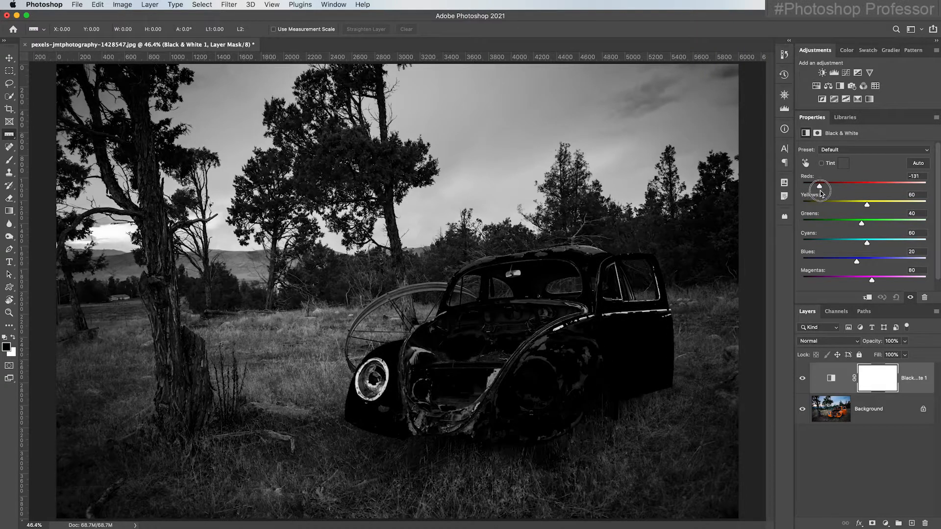
drag(820, 186, 883, 187)
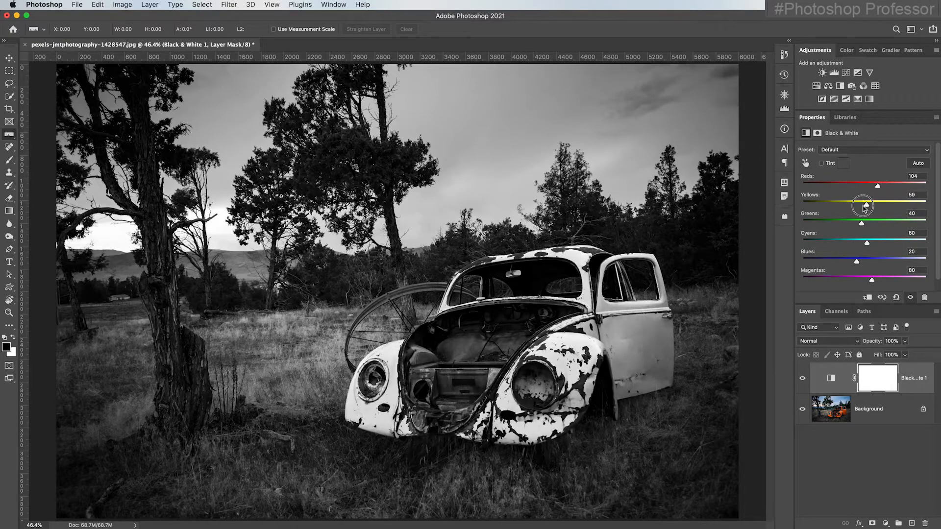
Set Yellows to 75 in the Black & White mix
drag(863, 205, 828, 205)
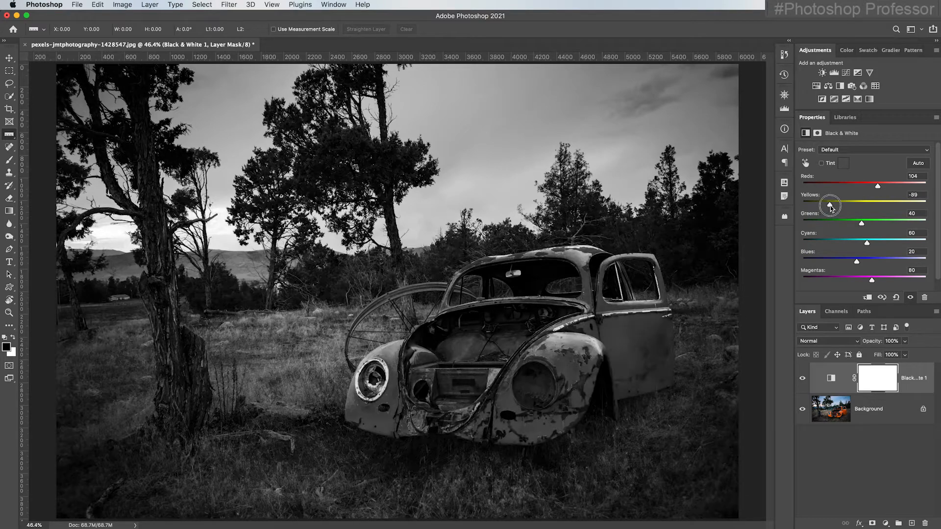
drag(829, 205, 869, 205)
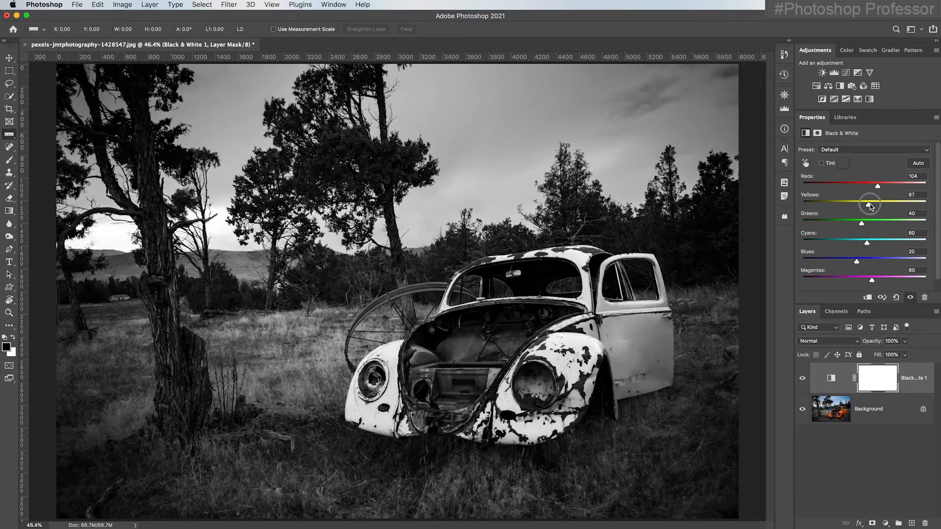
drag(876, 203, 866, 203)
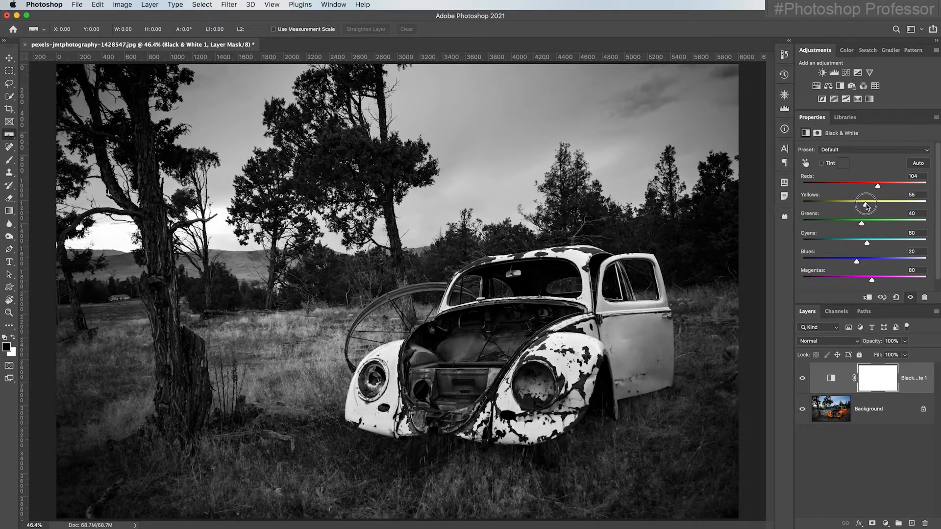
drag(866, 203, 877, 202)
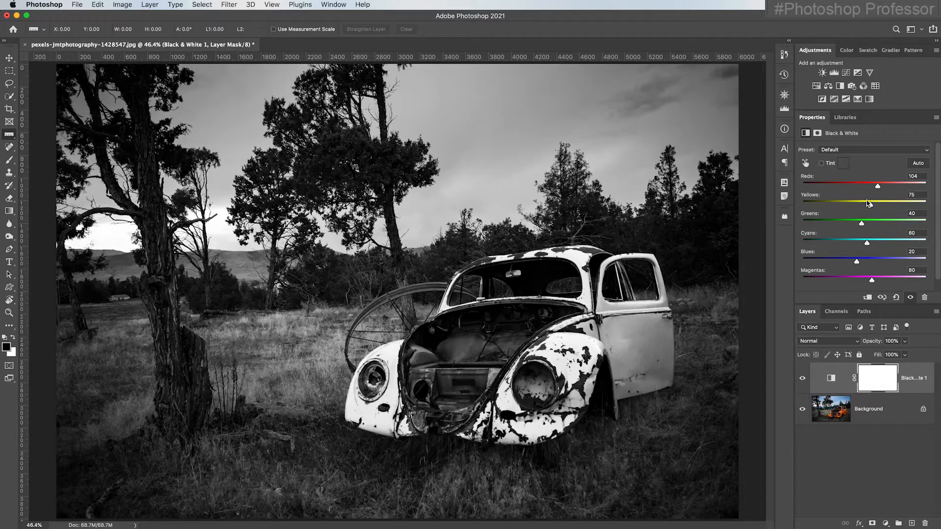
mouse_move(856, 173)
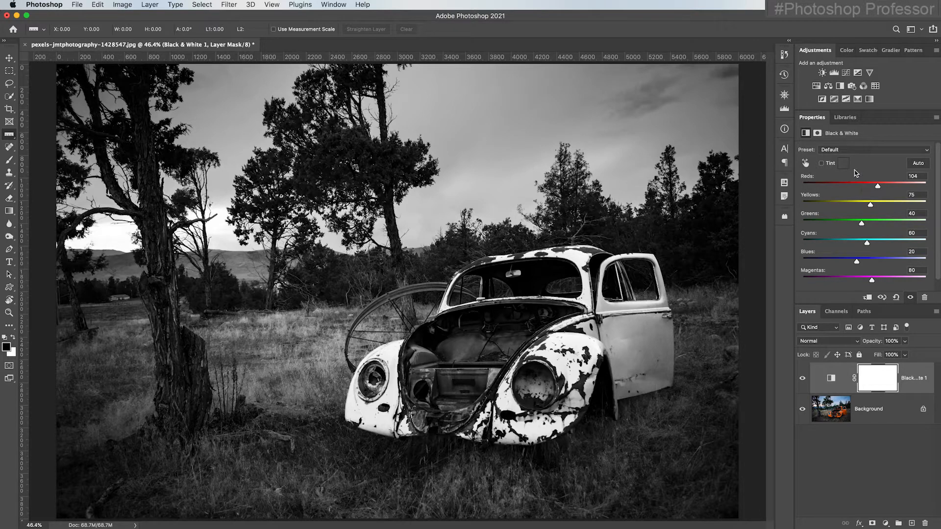
Set Greens to -200 and Blues to 6 in the Black & White mix
drag(864, 222, 876, 222)
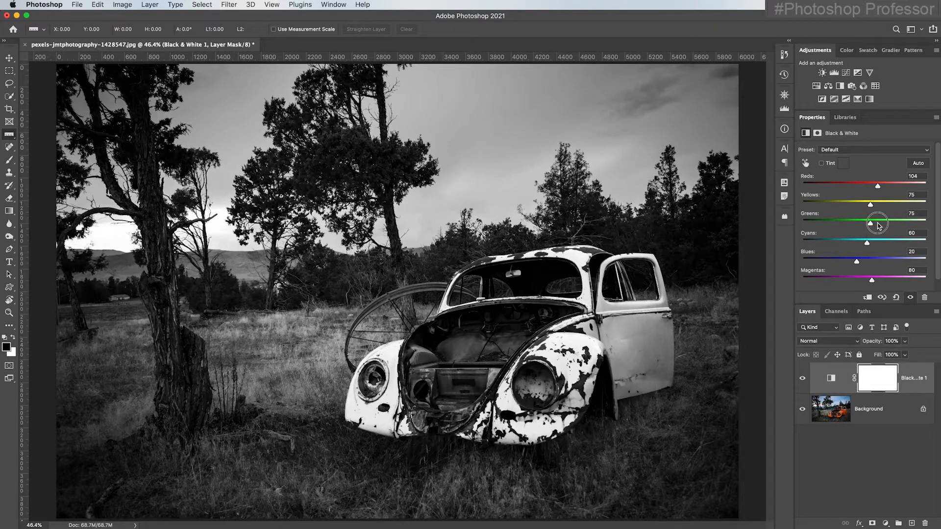
drag(877, 222, 792, 222)
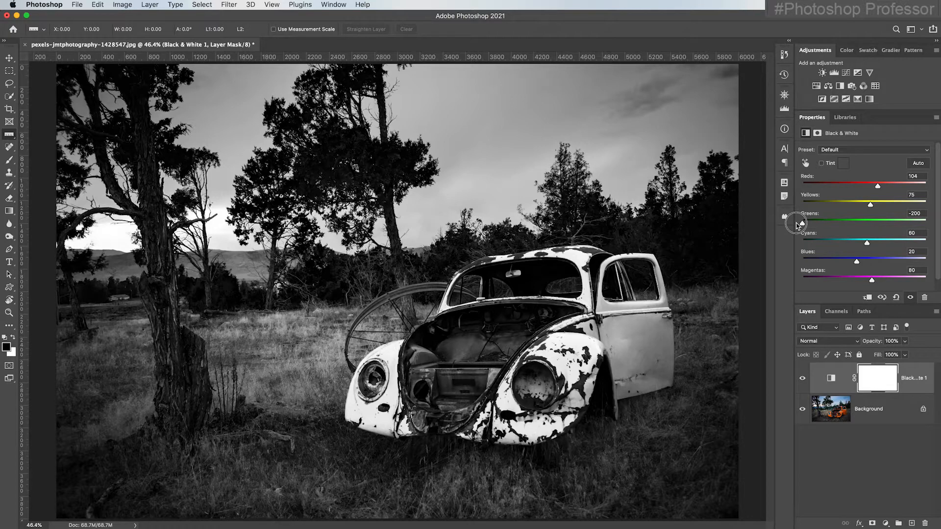
drag(856, 260, 849, 260)
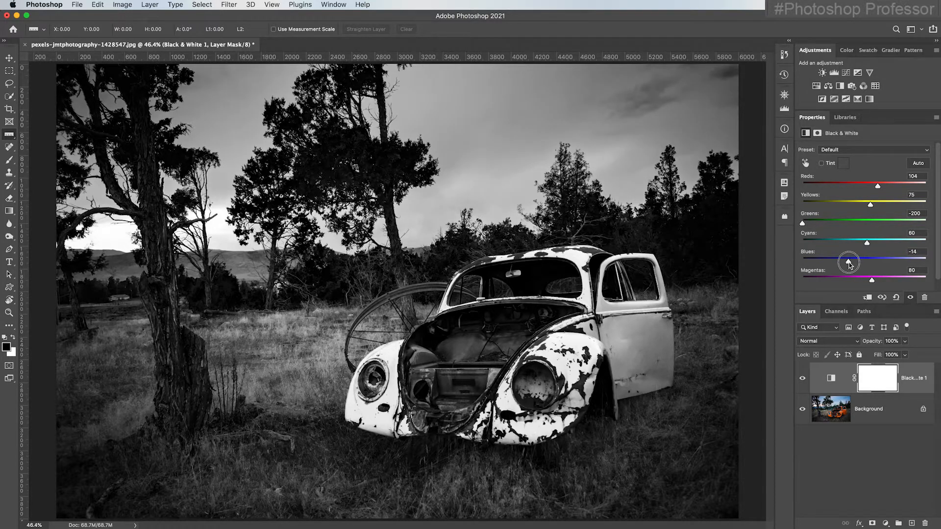
drag(876, 260, 807, 260)
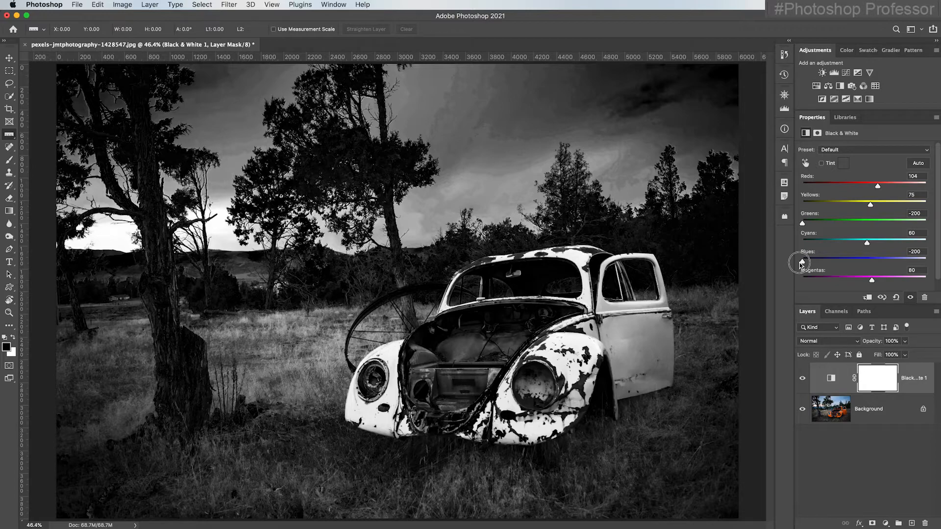
drag(802, 259, 829, 259)
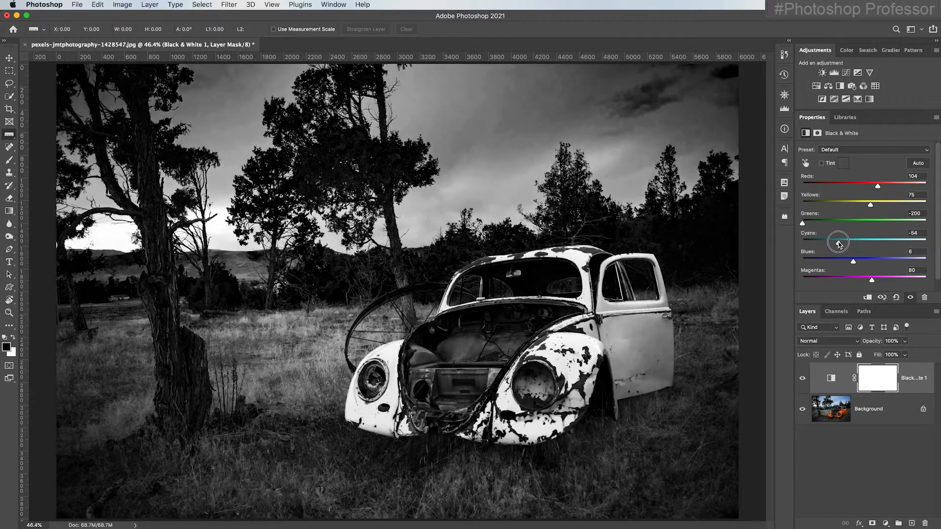
Raise Cyans to 85, lightening the sky and grass
drag(839, 243, 821, 243)
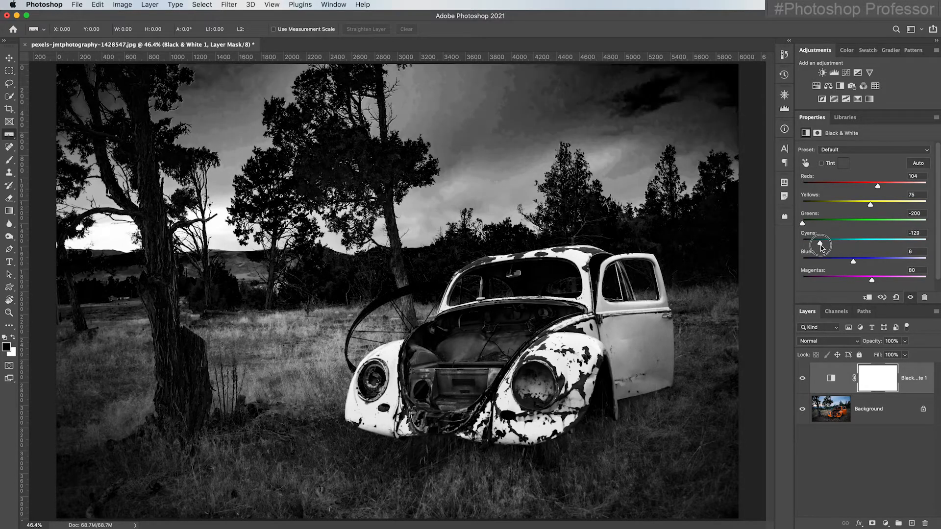
drag(820, 245, 828, 245)
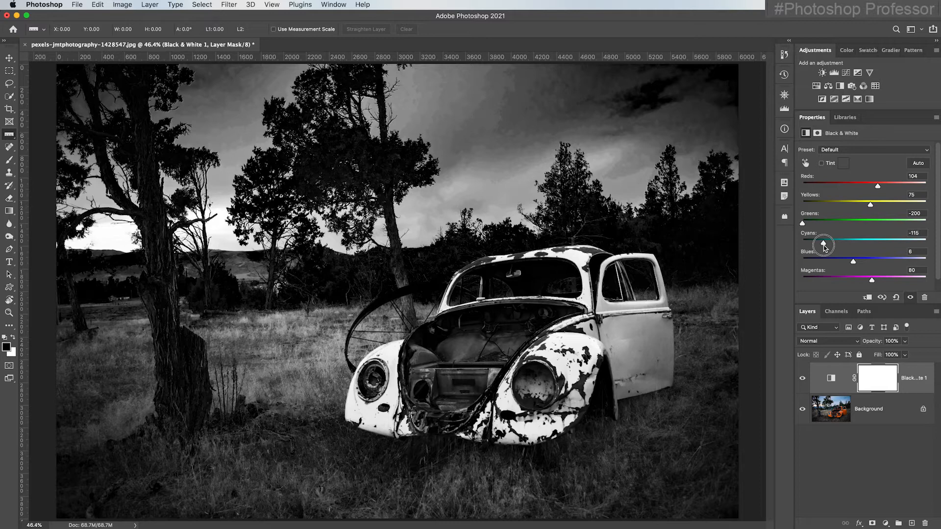
drag(823, 244, 850, 244)
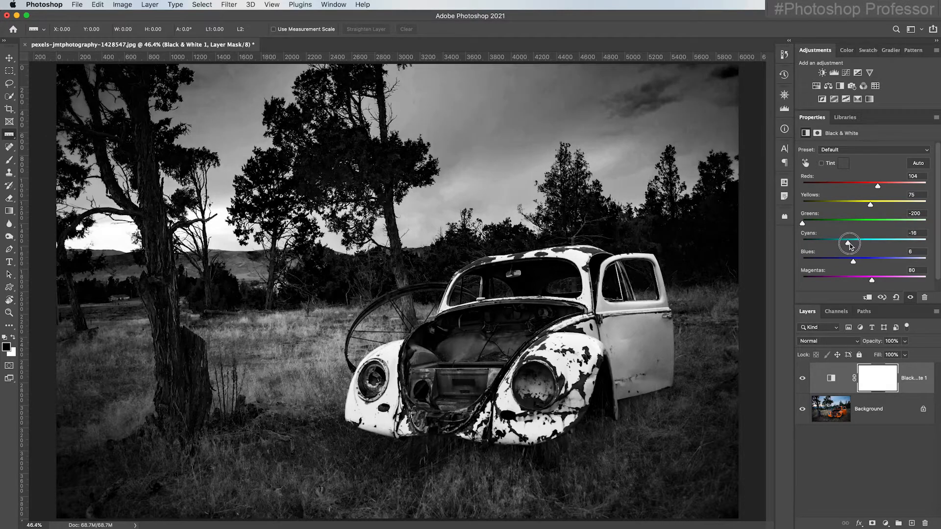
drag(849, 243, 857, 243)
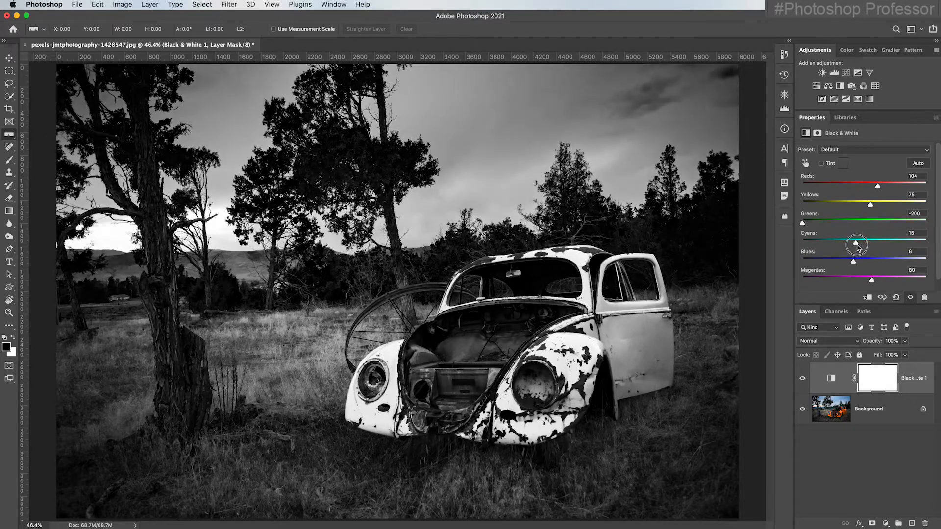
drag(856, 246, 862, 246)
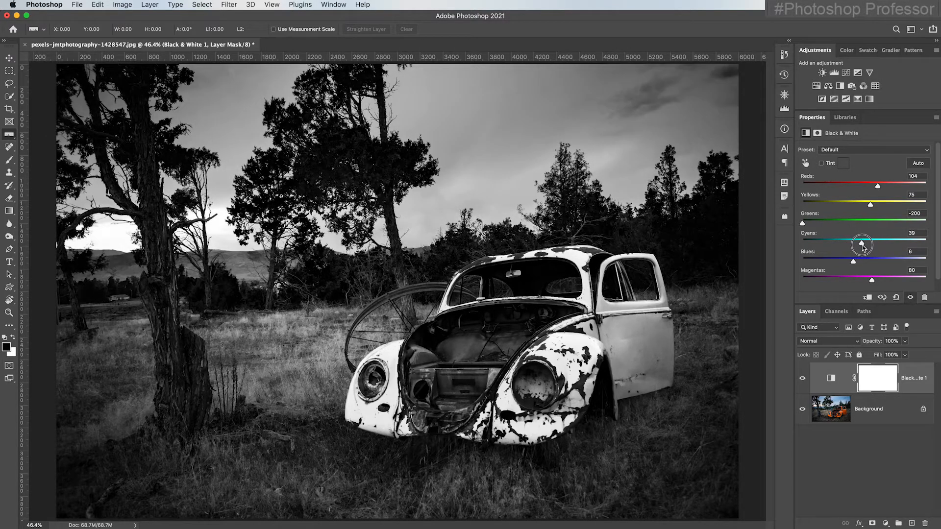
drag(861, 244, 871, 242)
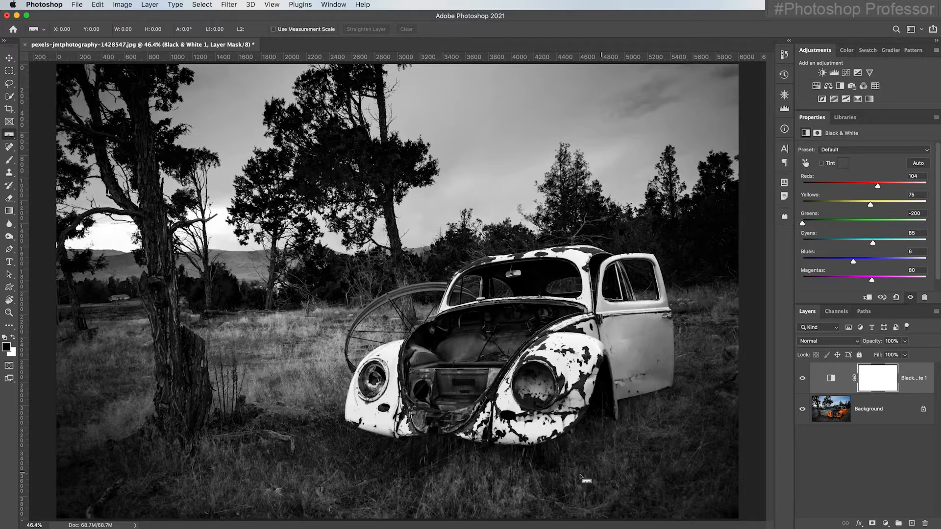
mouse_move(785, 368)
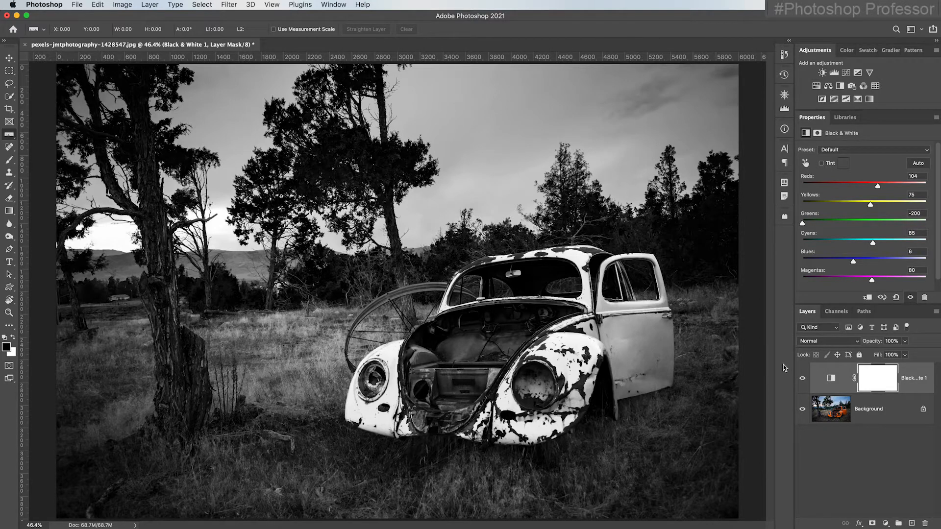
mouse_move(811, 73)
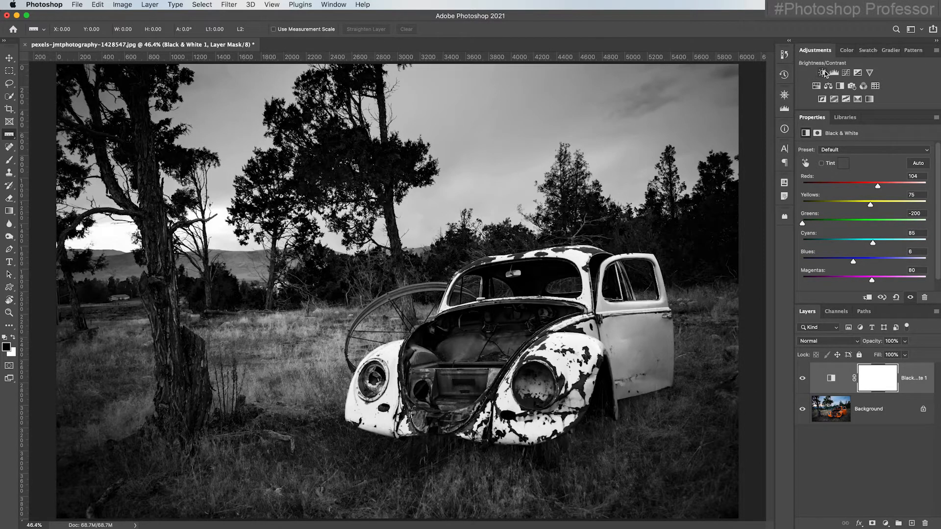
Add a Levels layer at 8, 1.59, 231 below Black & White and select its mask
click(834, 73)
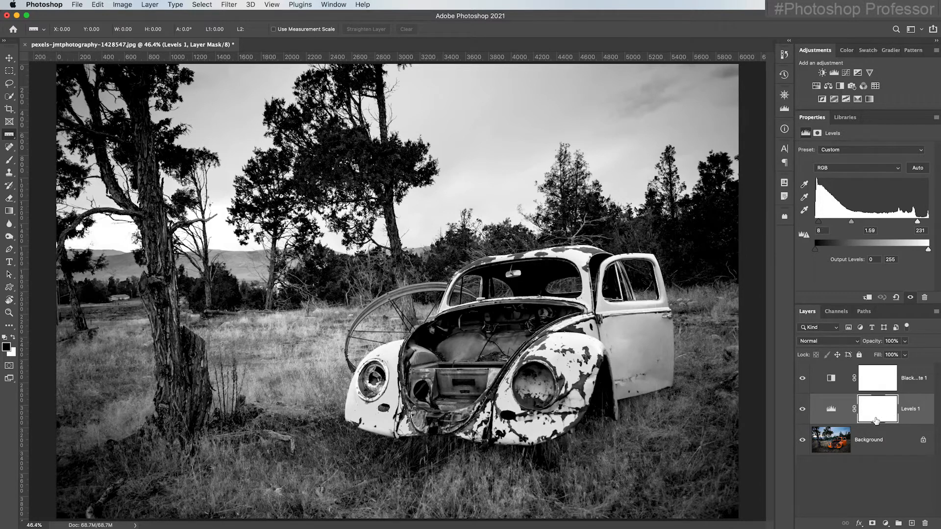
mouse_move(876, 408)
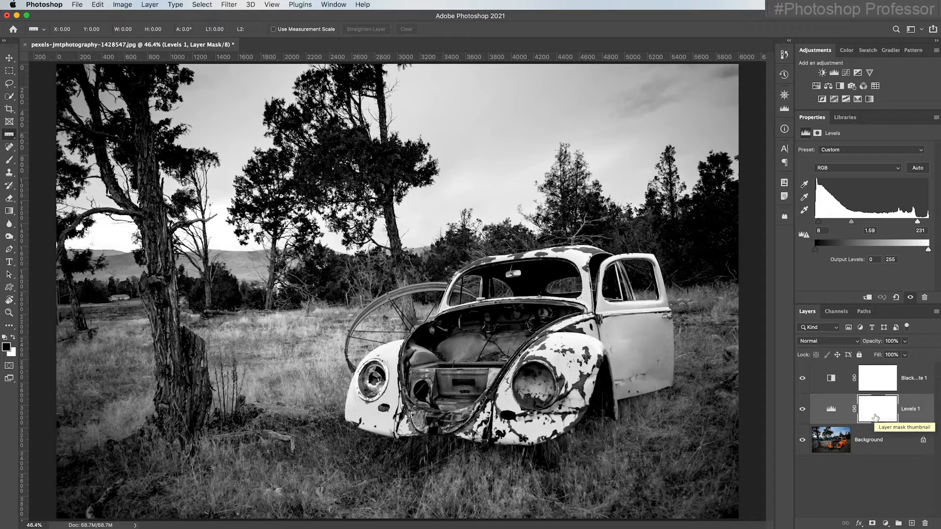
click(876, 408)
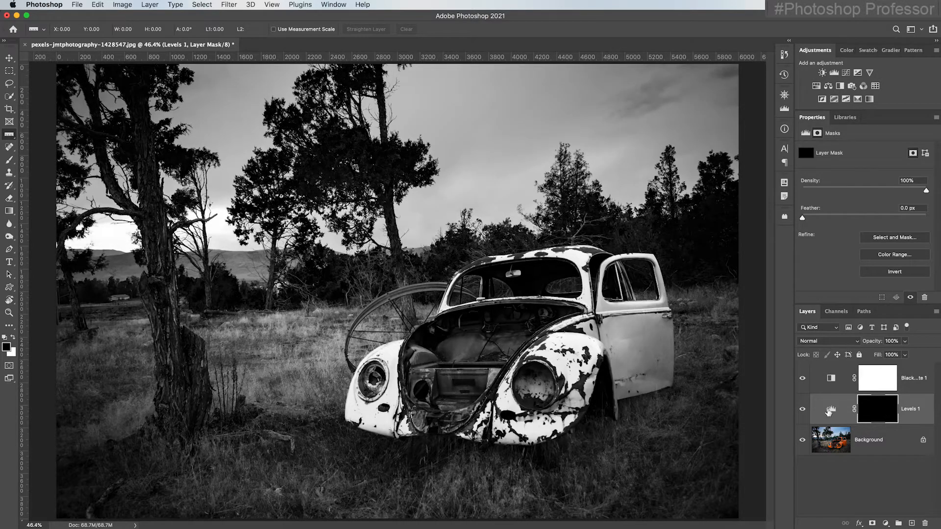
Switch to the Brush tool with white as the painting colour at 40% opacity
key(b)
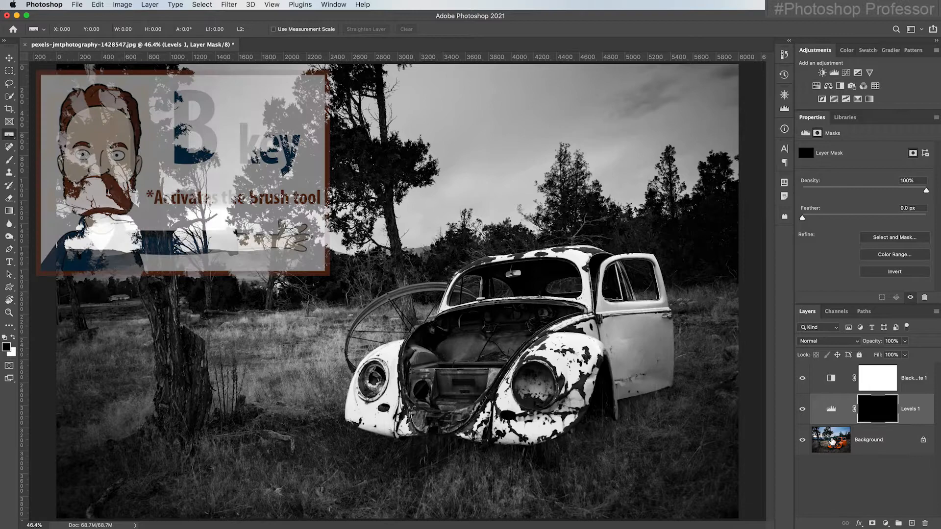
key(d)
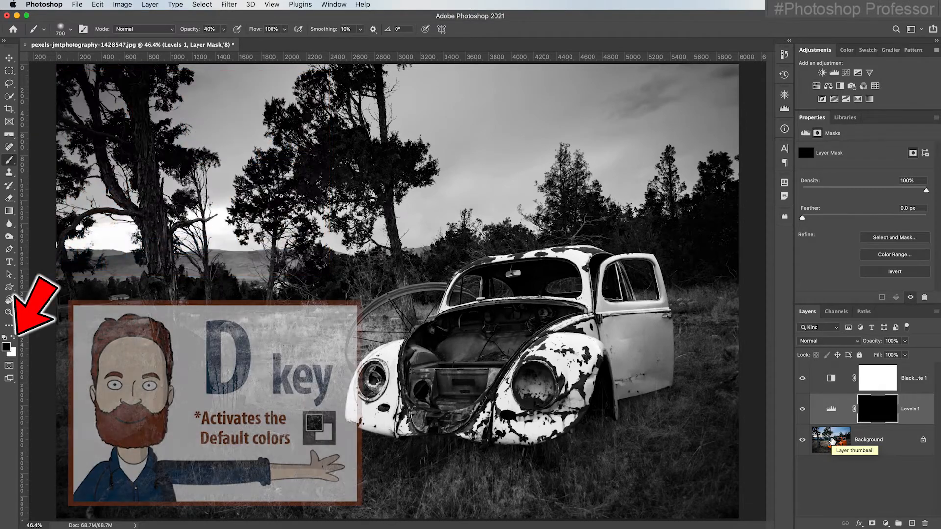
key(d)
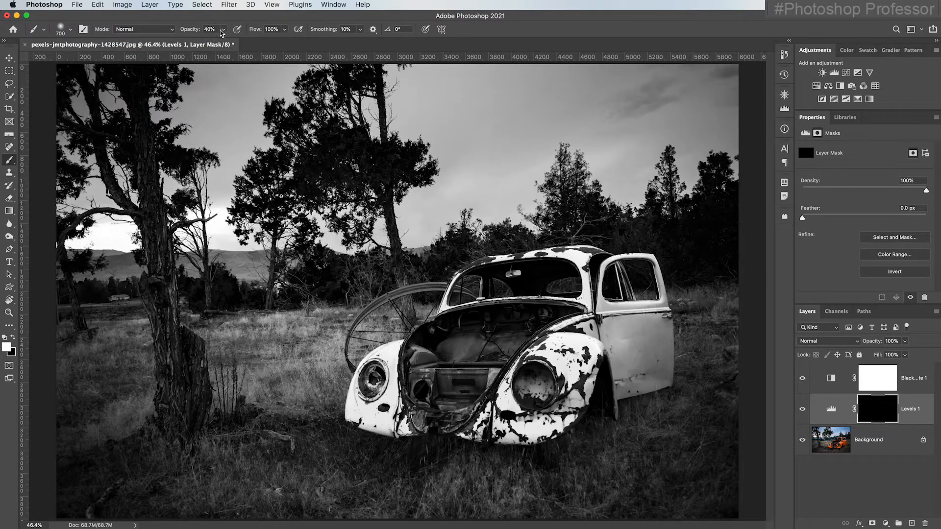
mouse_move(630, 422)
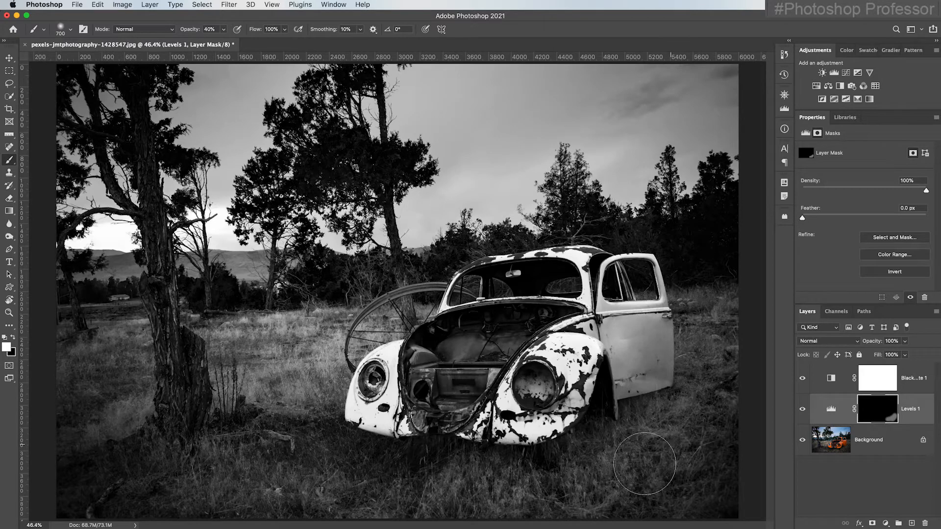
Paint white into the Levels mask over the foreground grass at the bottom
drag(645, 463, 556, 483)
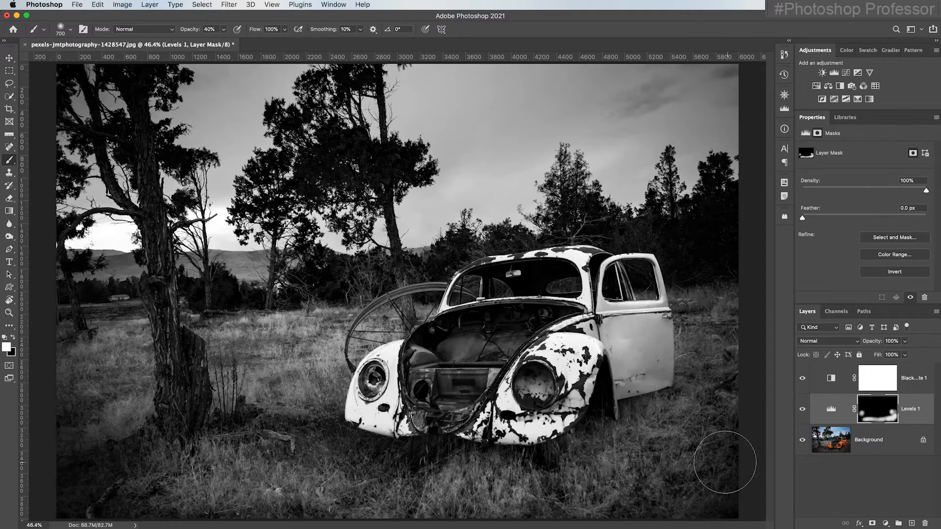
mouse_move(729, 480)
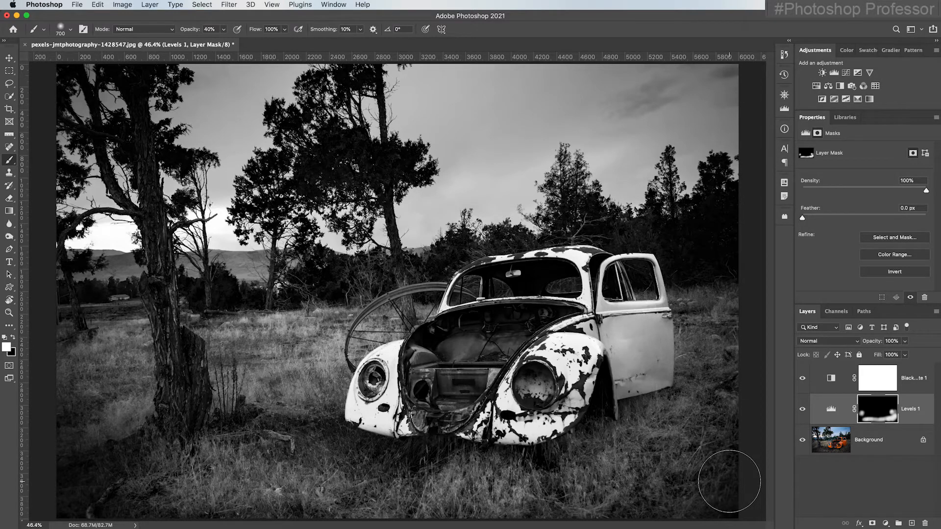
mouse_move(747, 498)
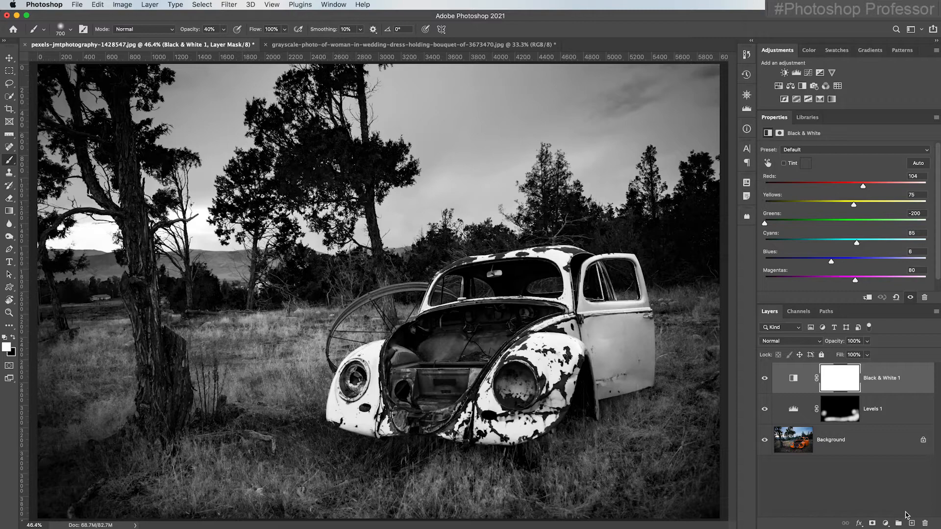
mouse_move(895, 488)
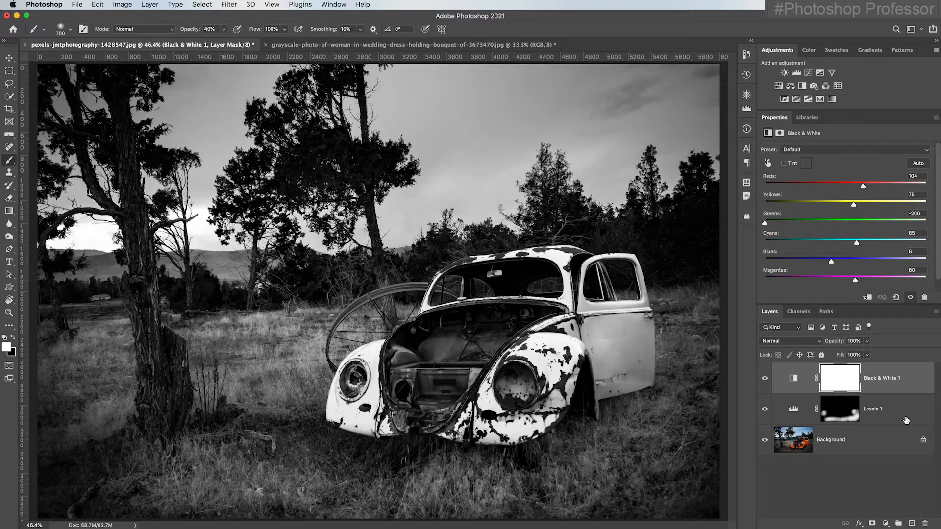
Add a top colorized Hue/Saturation layer at Hue 34, Saturation 12 for a warm tint
click(778, 85)
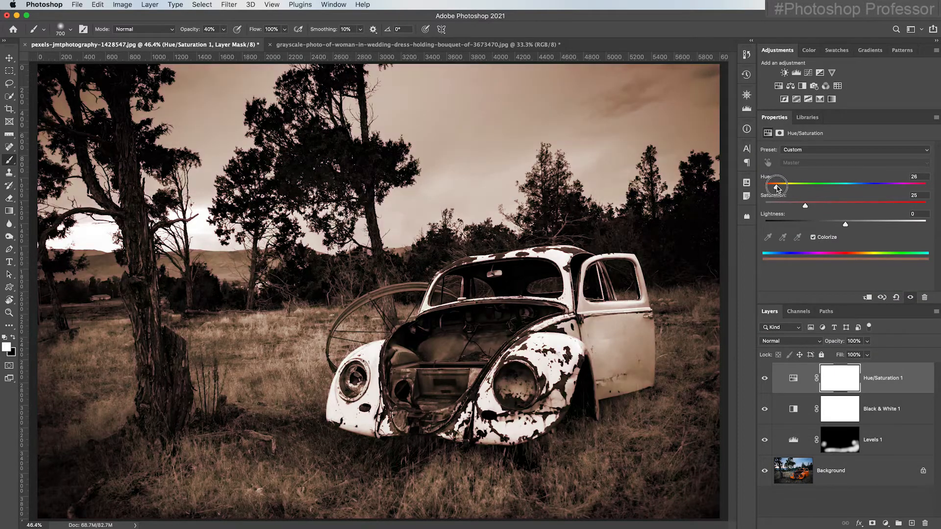
drag(775, 185, 791, 184)
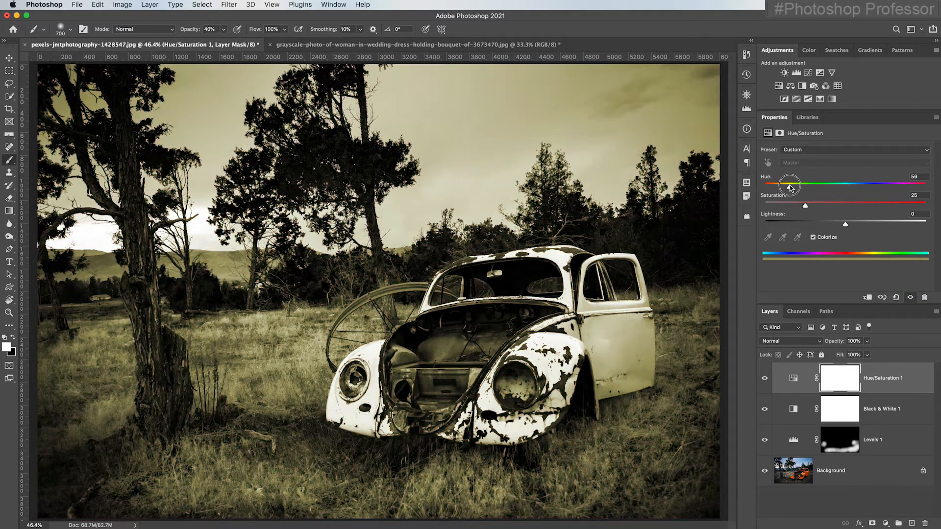
drag(789, 184, 792, 184)
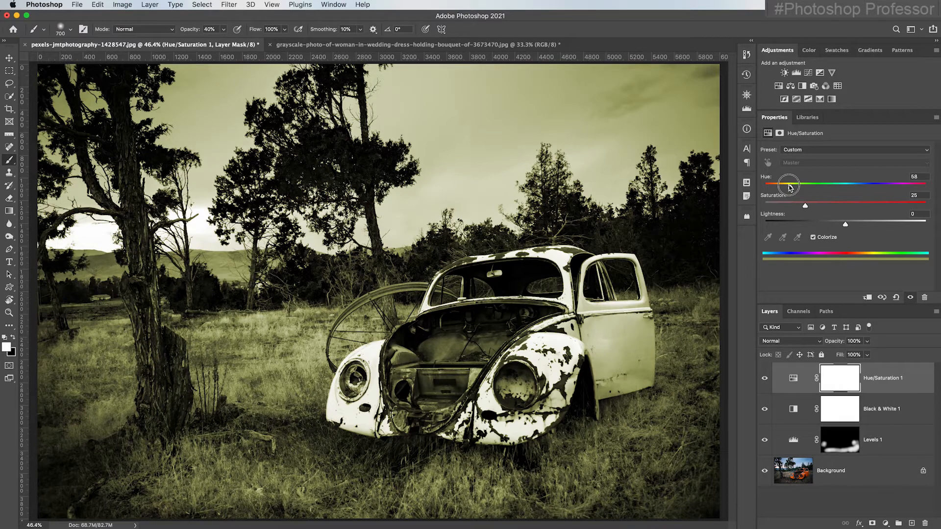
drag(791, 184, 778, 183)
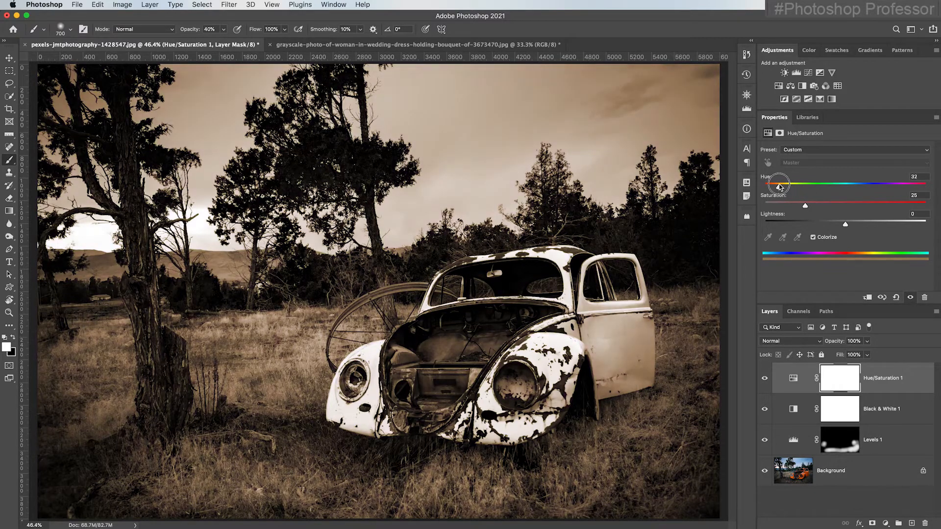
drag(780, 184, 805, 184)
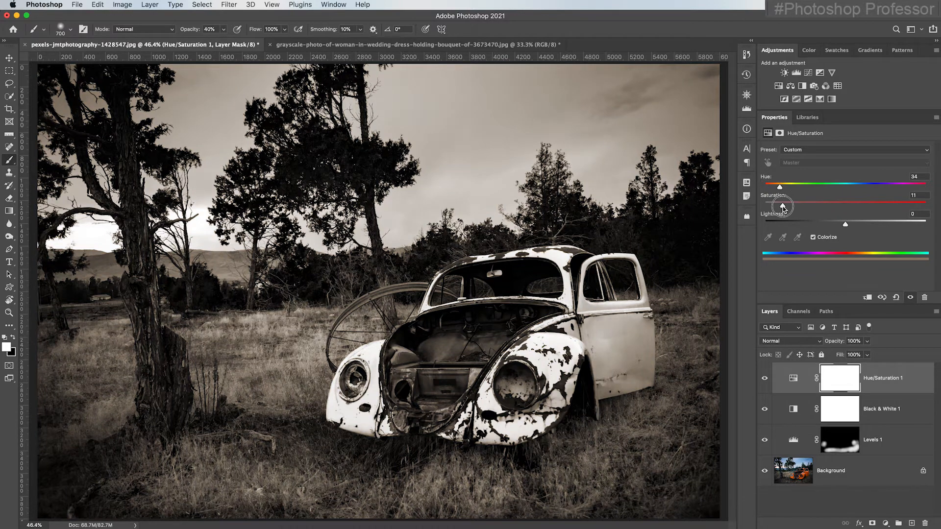
drag(786, 204, 783, 204)
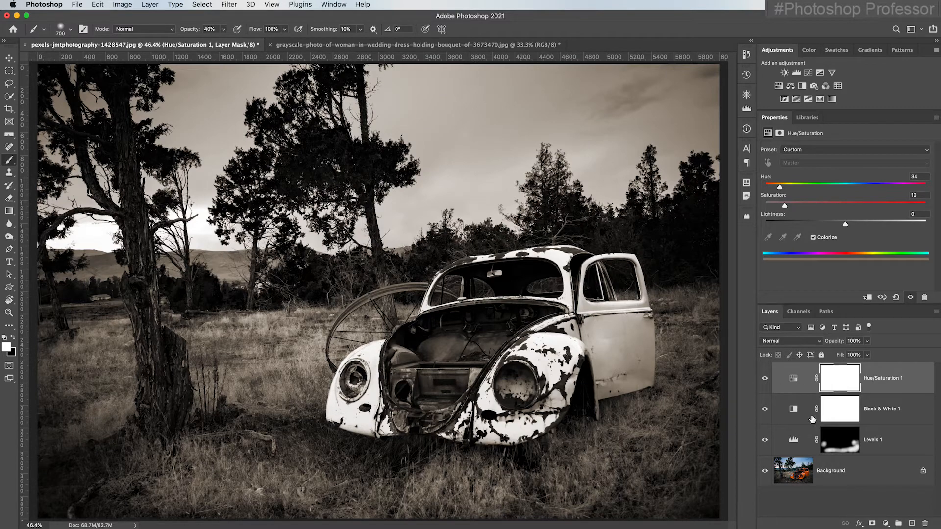
mouse_move(793, 412)
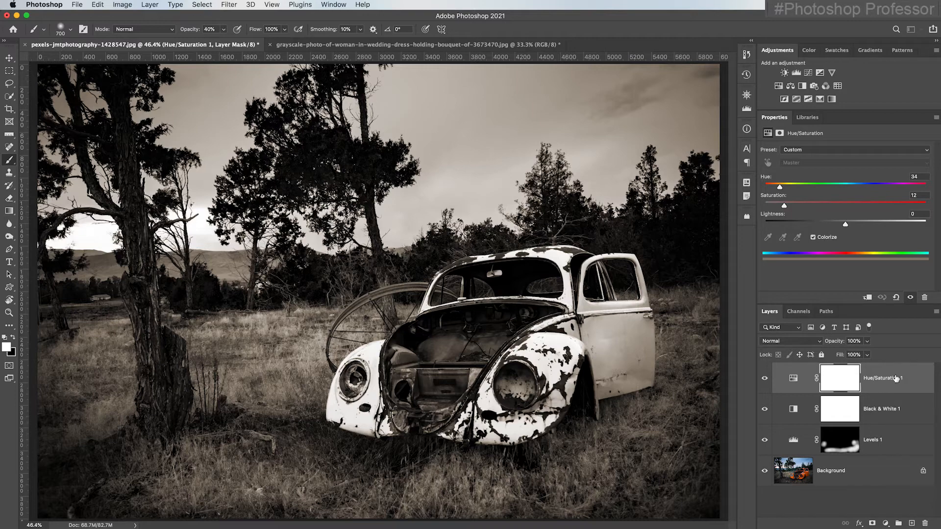
mouse_move(892, 383)
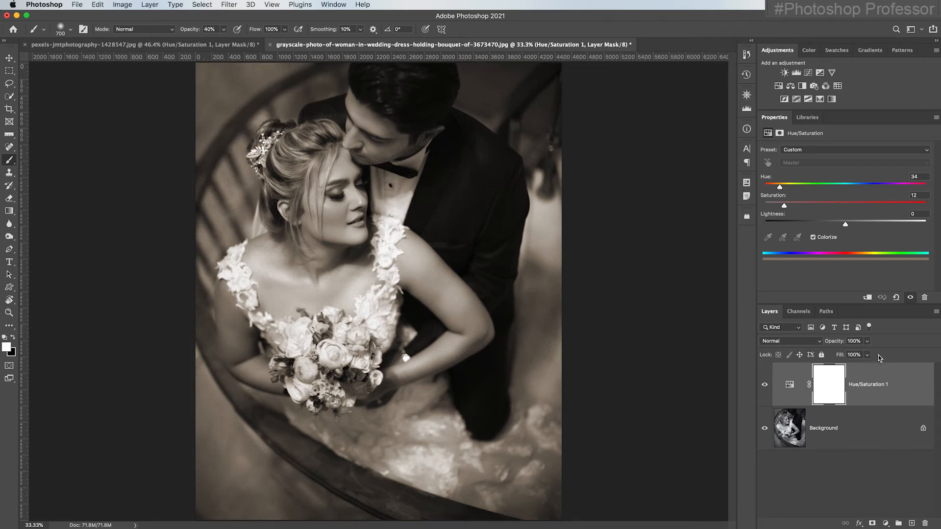
mouse_move(803, 224)
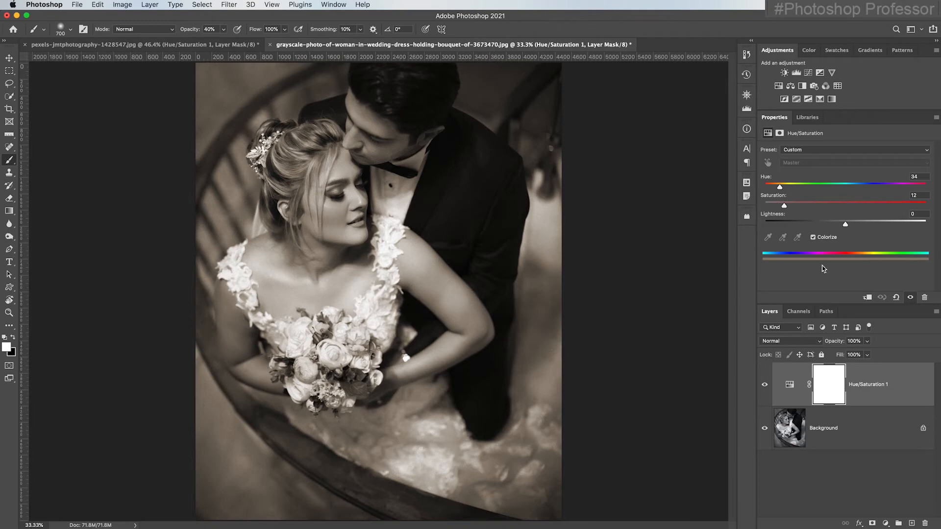
mouse_move(634, 329)
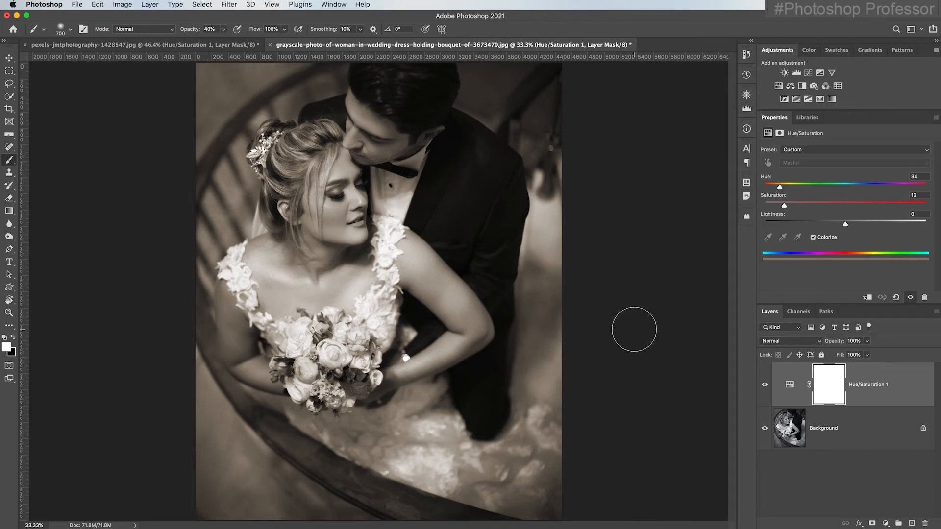
mouse_move(624, 330)
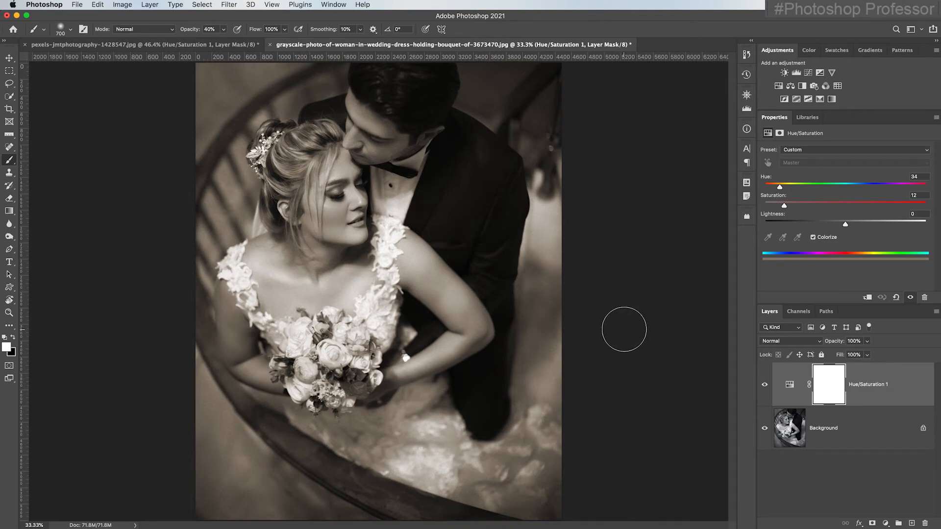